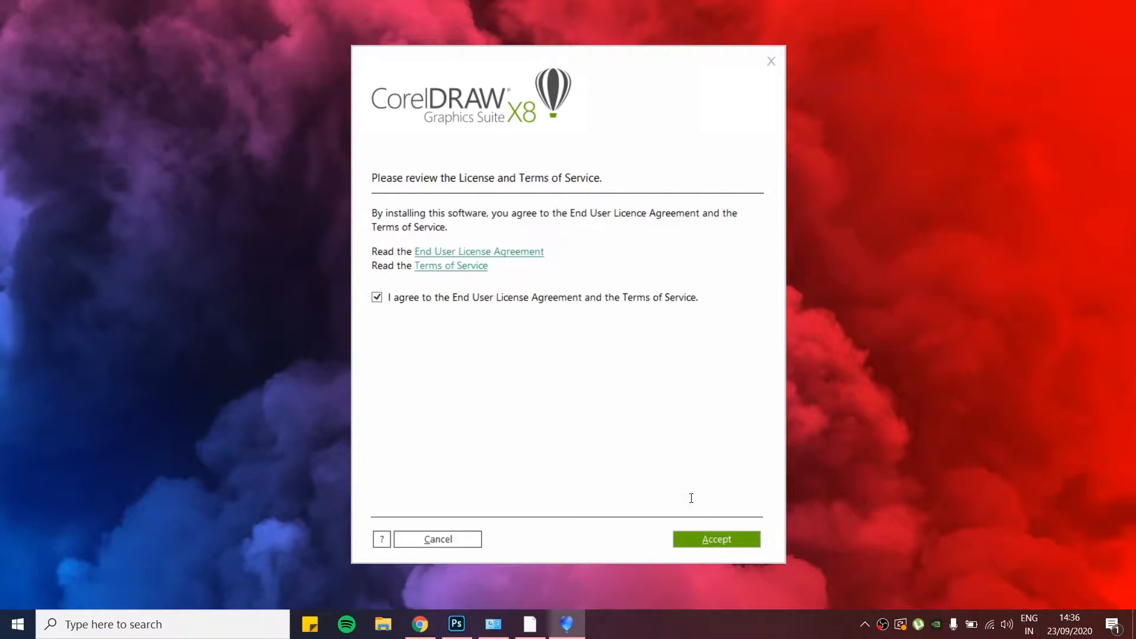
# - Accept the license; setup stops because another version is already installed
pyautogui.click(715, 539)
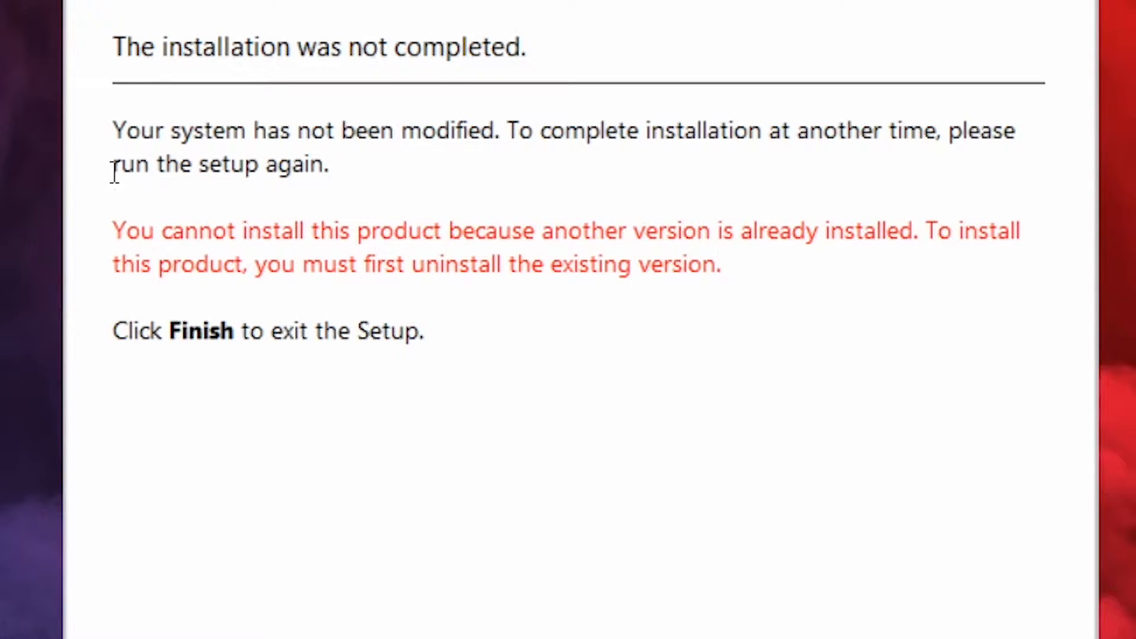
pyautogui.moveTo(831, 307)
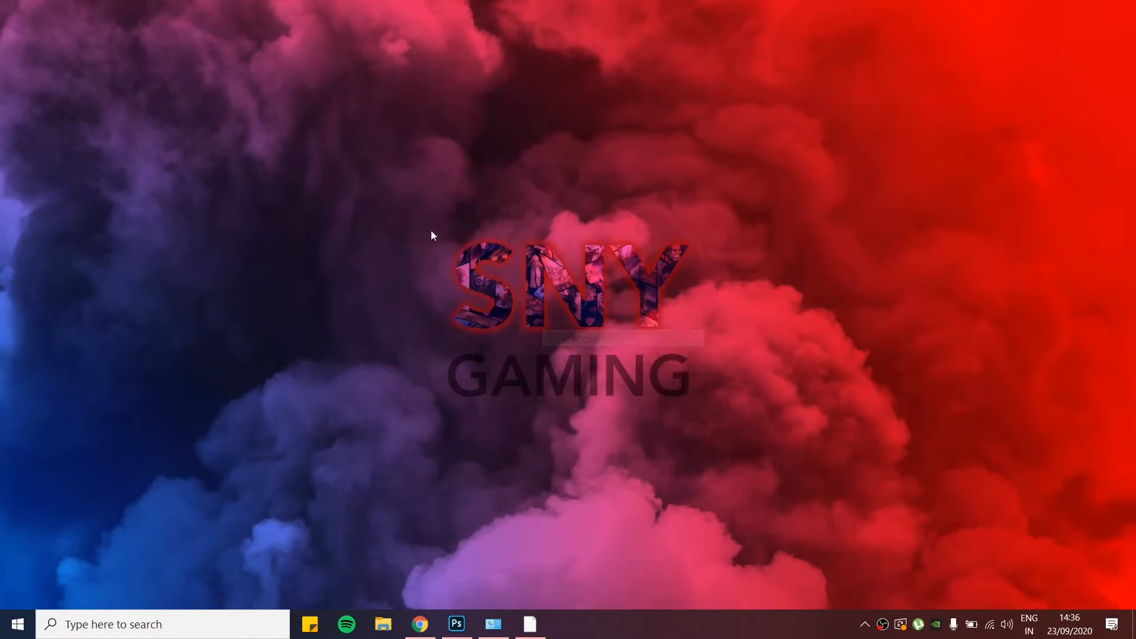
# - Reach Programs and Features via Control Panel's 'Uninstall a program' link
pyautogui.click(494, 624)
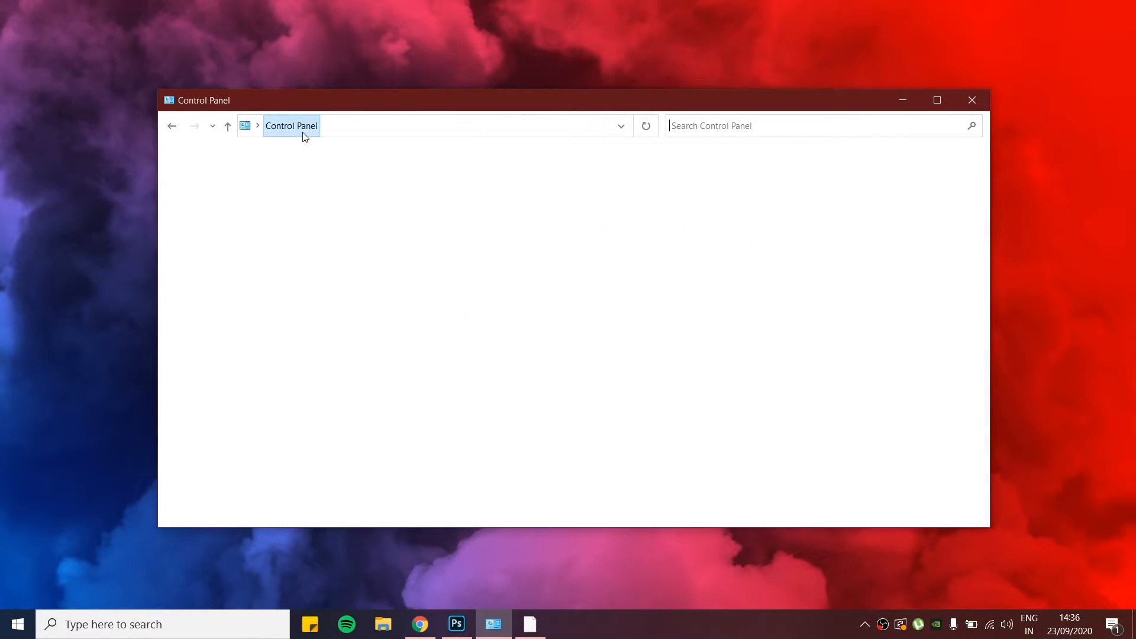
pyautogui.click(16, 623)
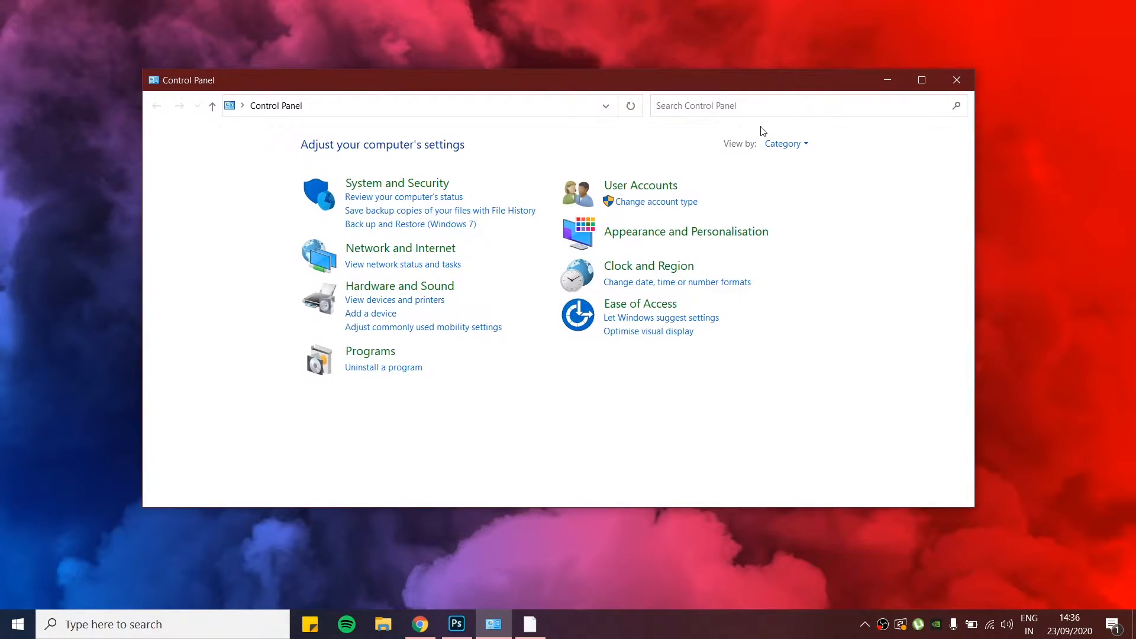
pyautogui.click(384, 367)
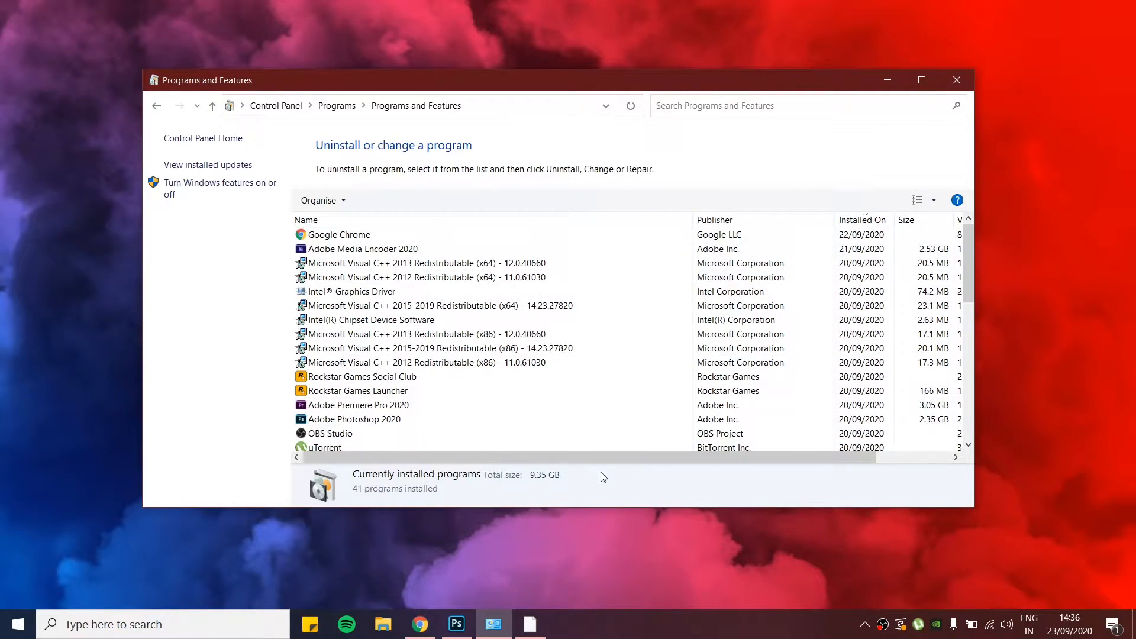
# - Sort programs by Name and select the Microsoft Visual C++ 2010 x86 and x64 redistributables
pyautogui.click(305, 220)
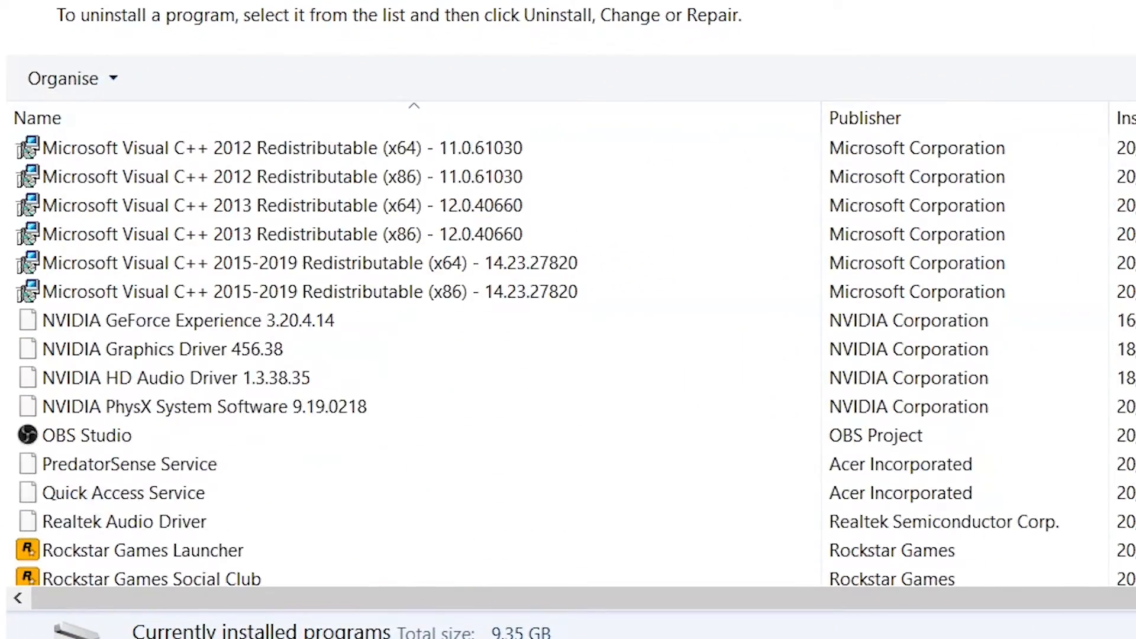
pyautogui.scroll(3)
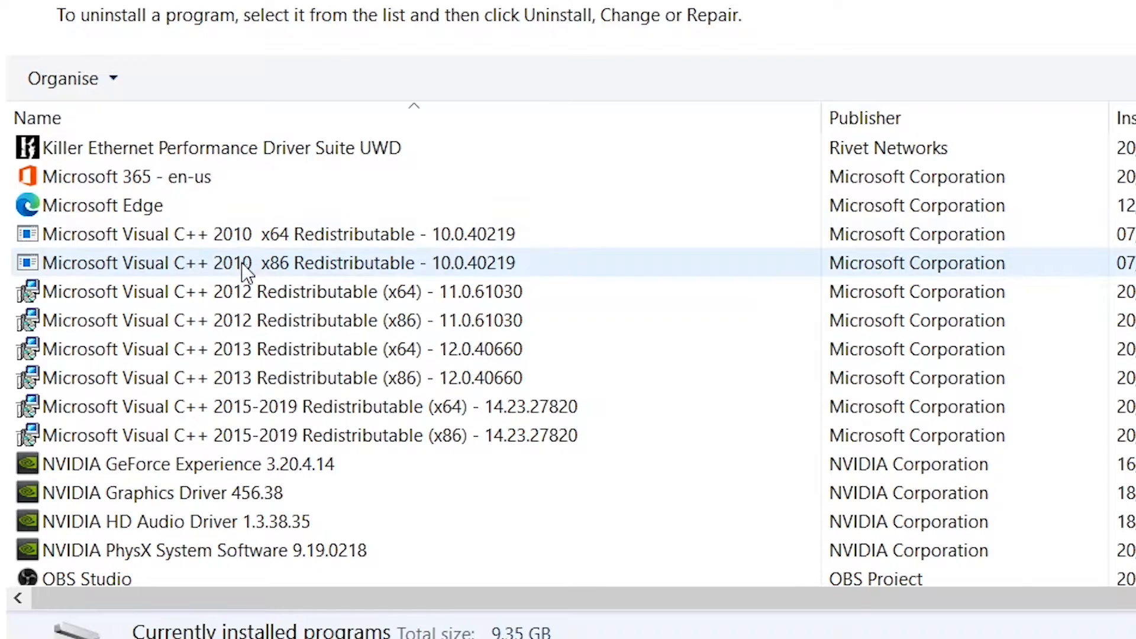
pyautogui.click(261, 234)
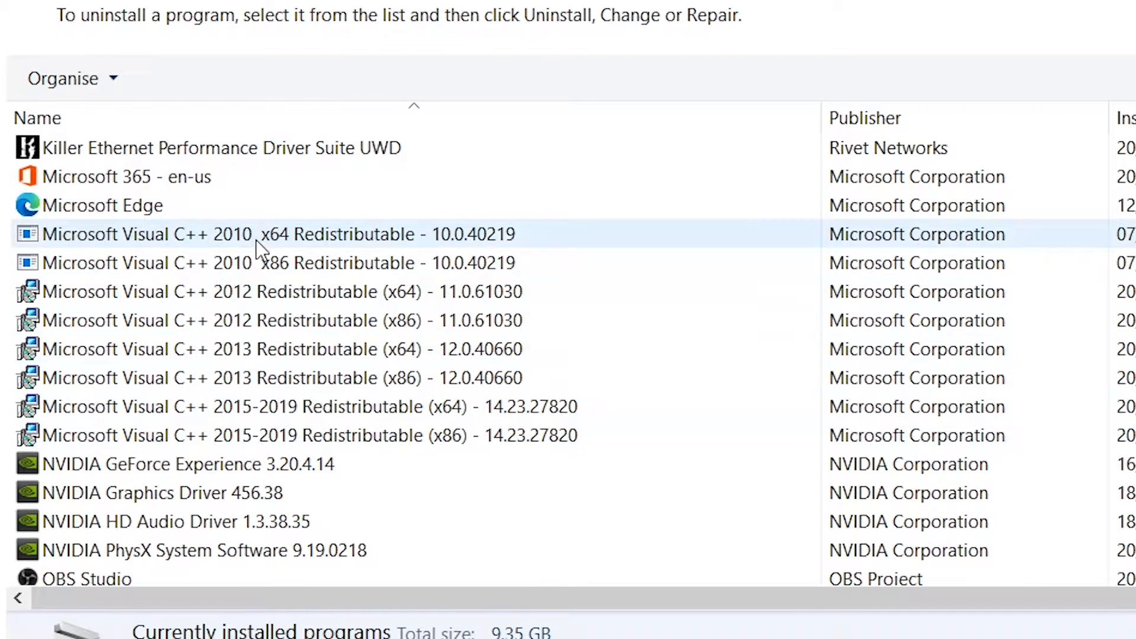
pyautogui.click(310, 435)
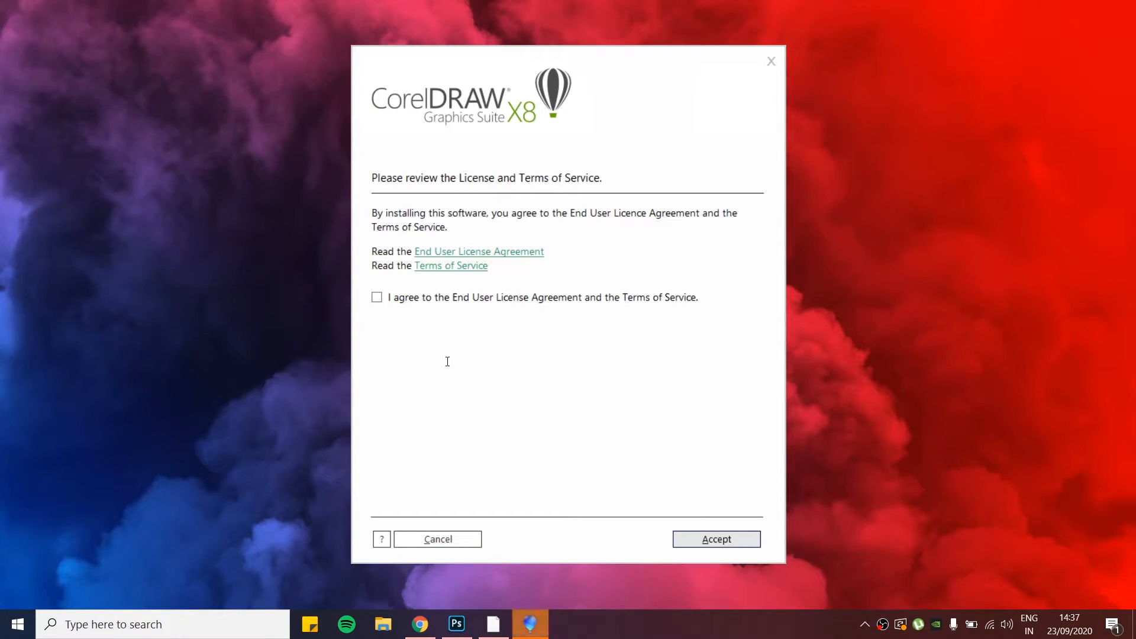
# - Agree to the EULA and Terms of Service and accept to begin installing CorelDRAW X8
pyautogui.click(376, 297)
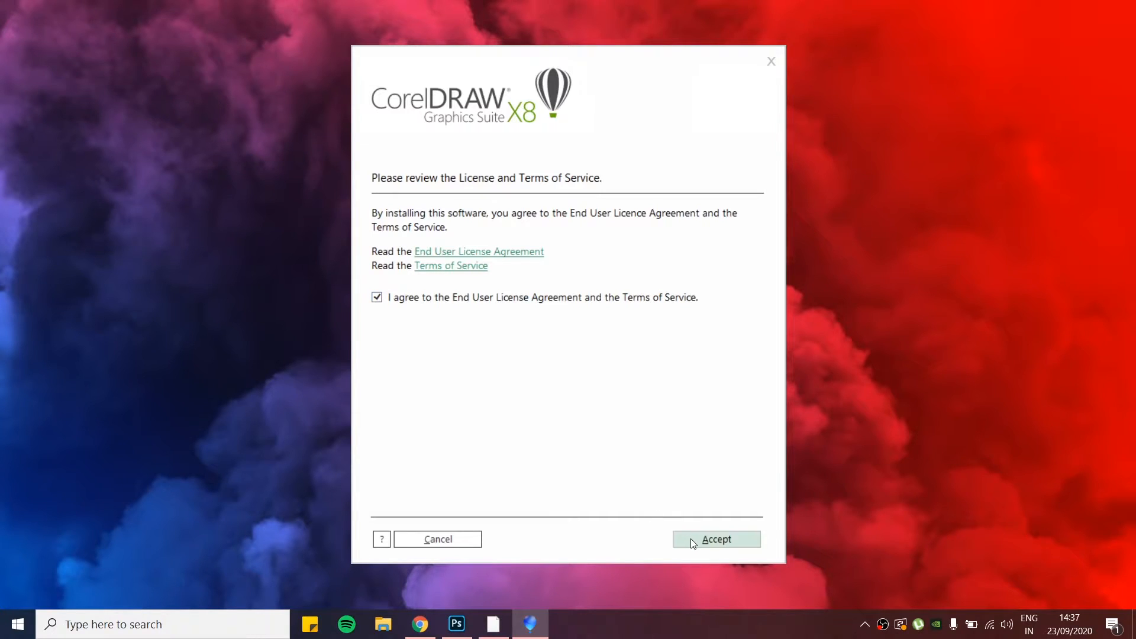
pyautogui.click(715, 539)
pyautogui.write('corel')
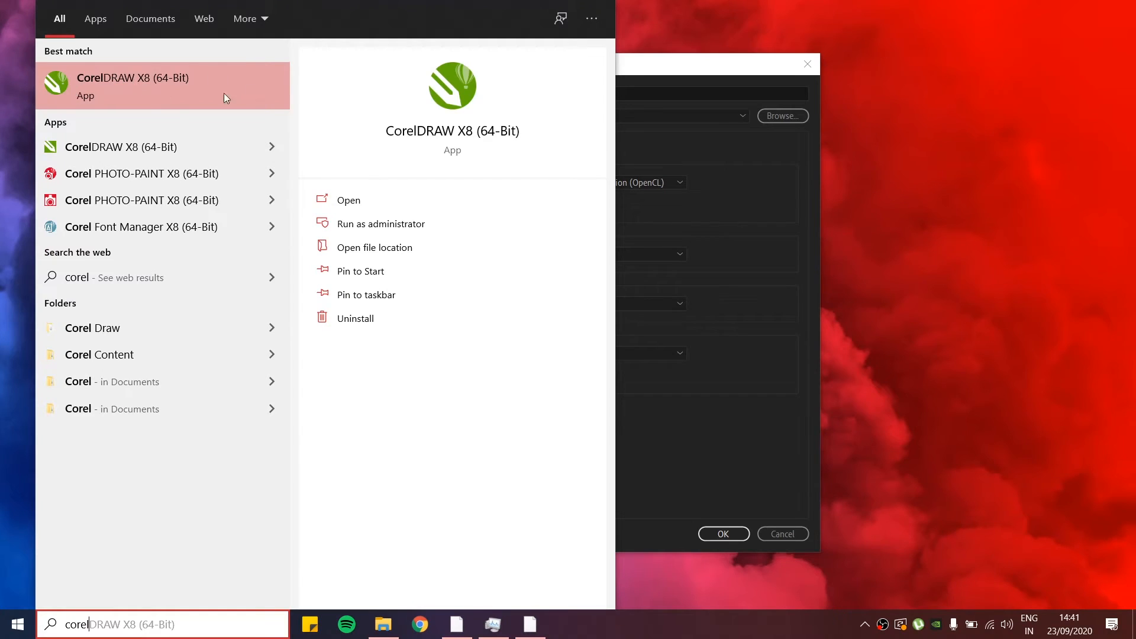
pyautogui.moveTo(193, 94)
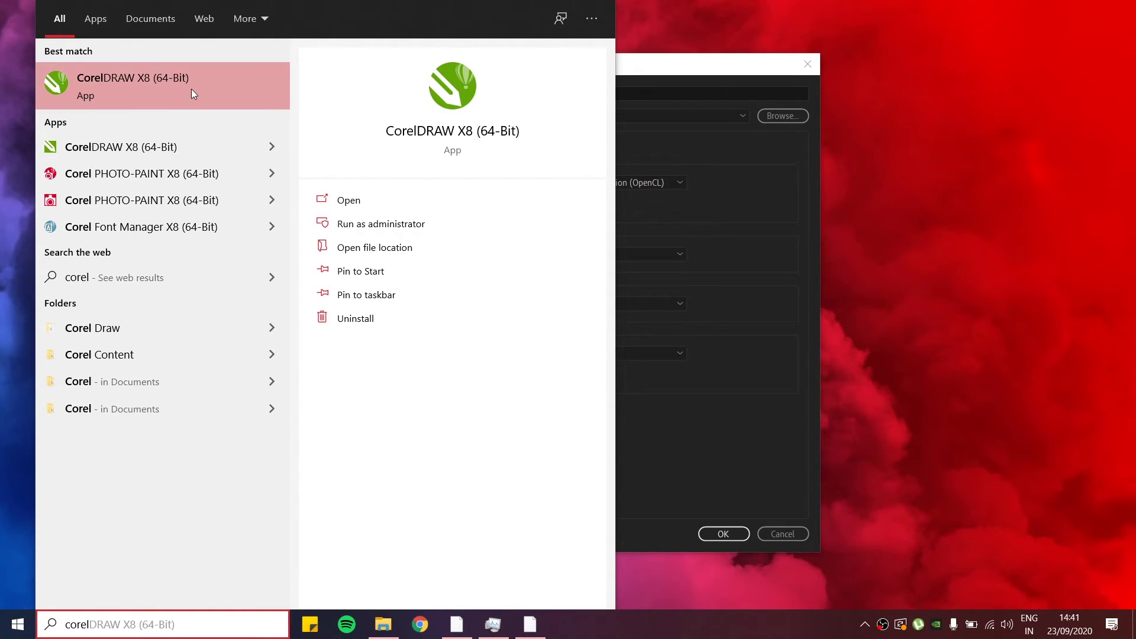
pyautogui.moveTo(940, 600)
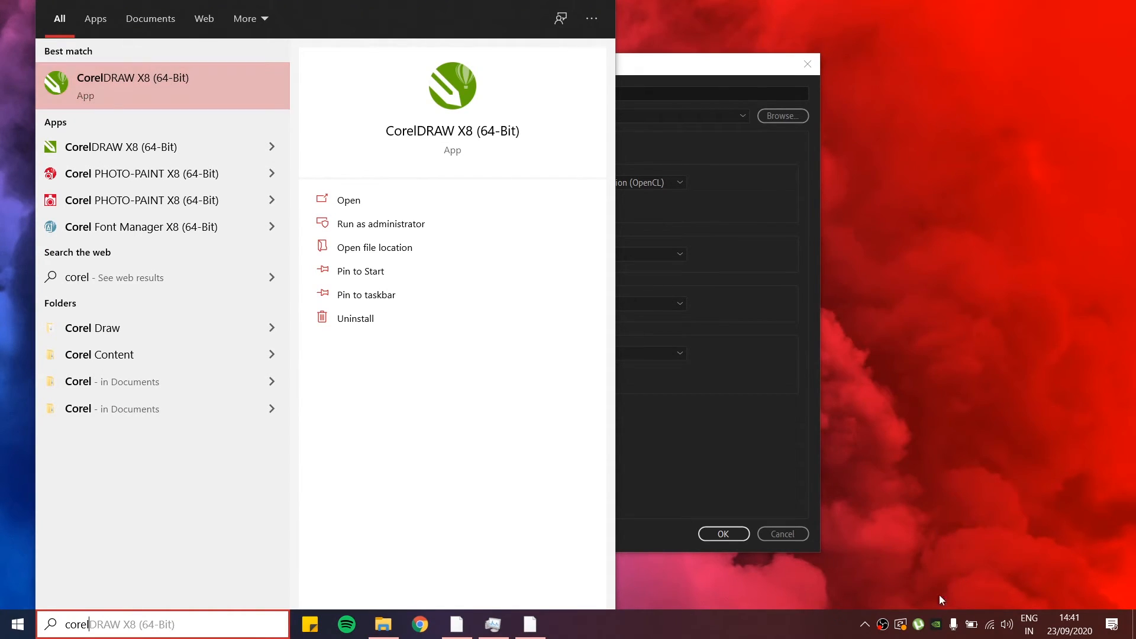